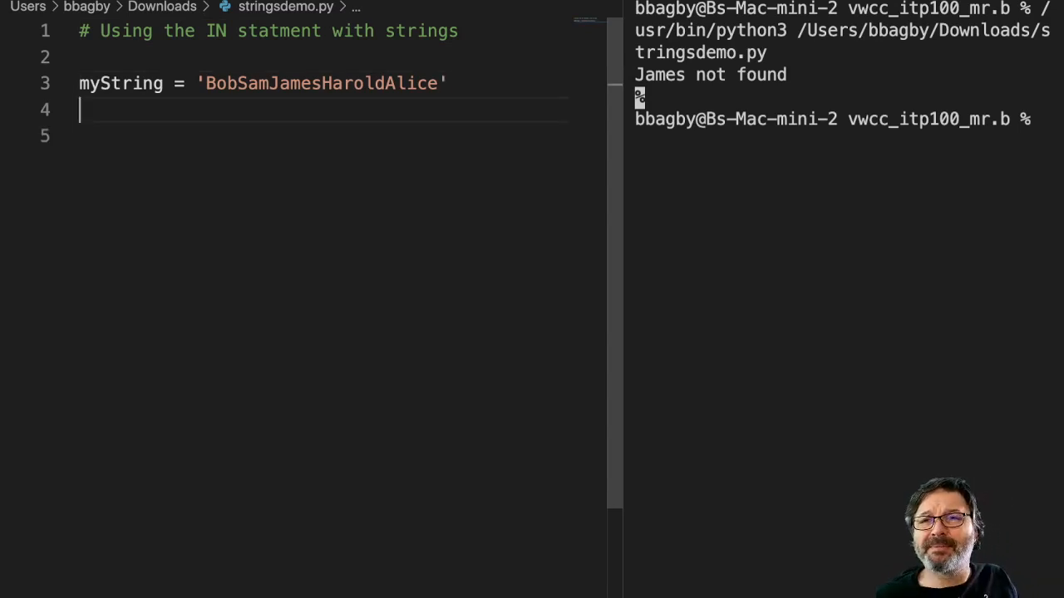
Step: Write line 4 as 'if James in myString' using autocomplete for in and myString
text(if)
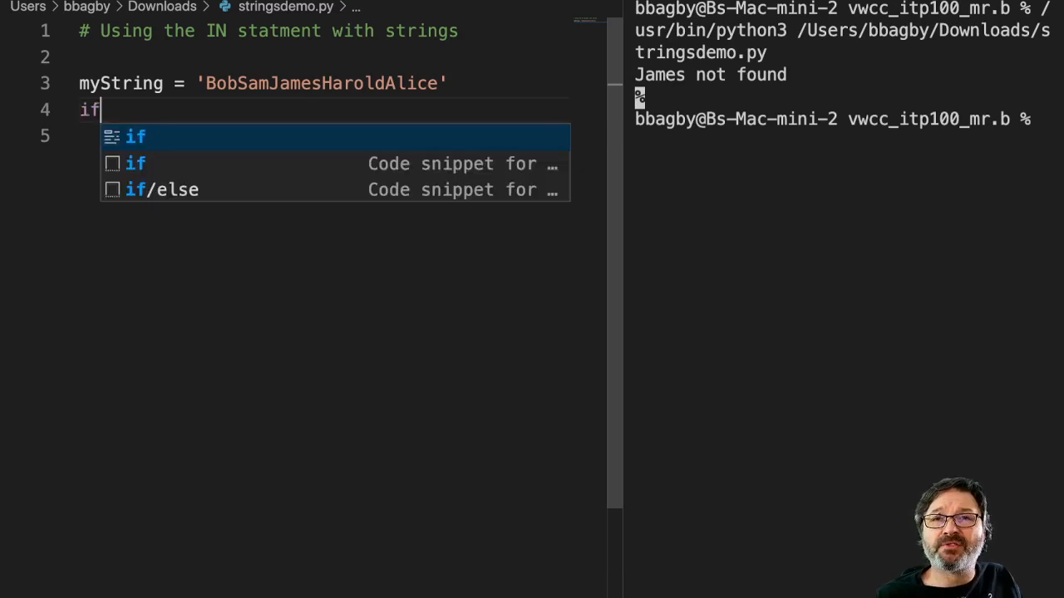
text(james)
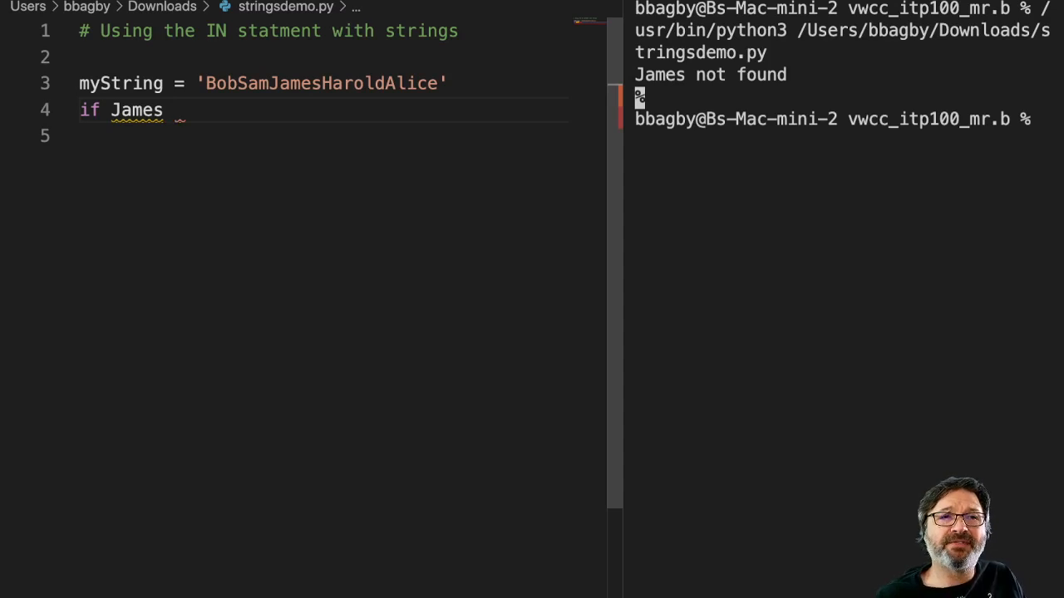
text(in)
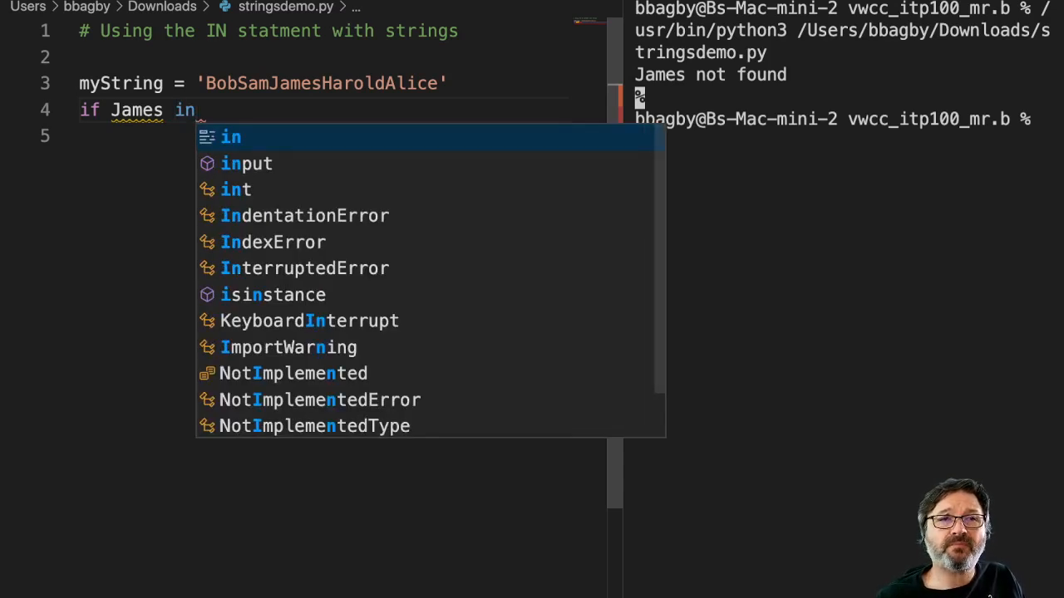
text(myString)
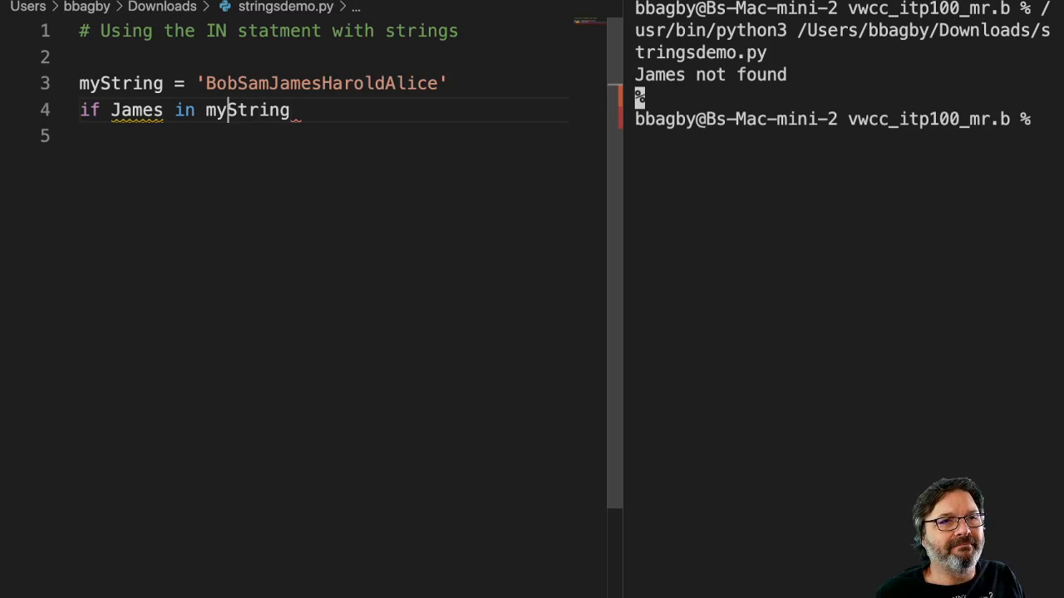
Step: Wrap James in quotes so the condition reads if 'James' in myString
click(108, 110)
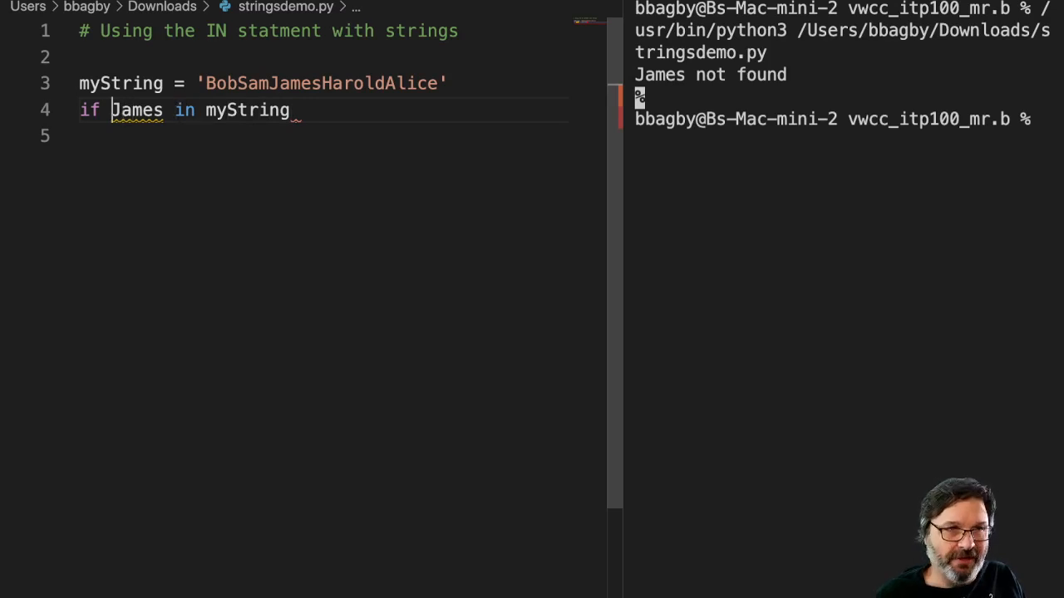
text(')
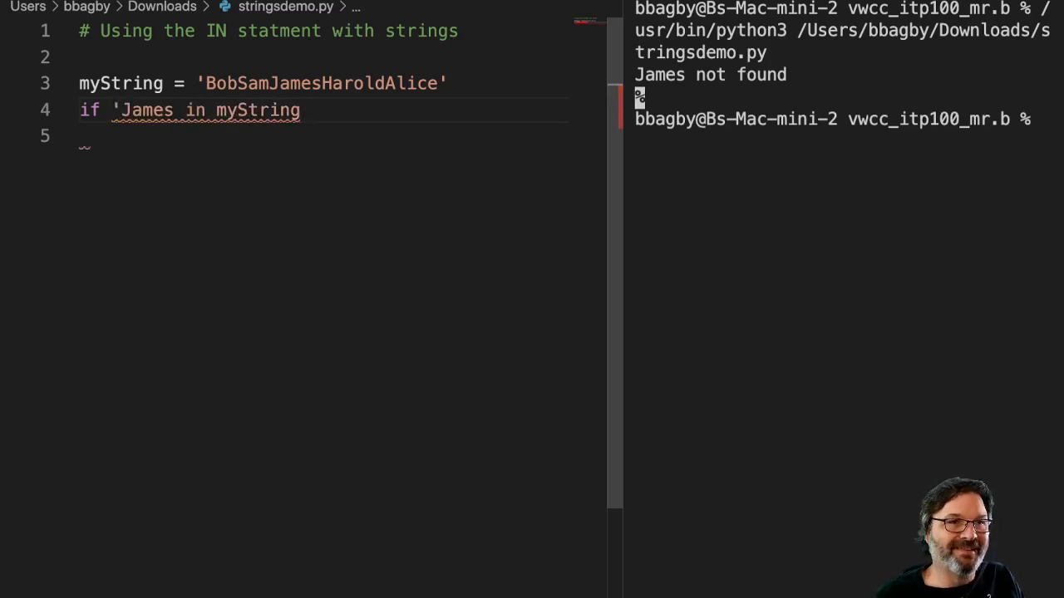
text(')
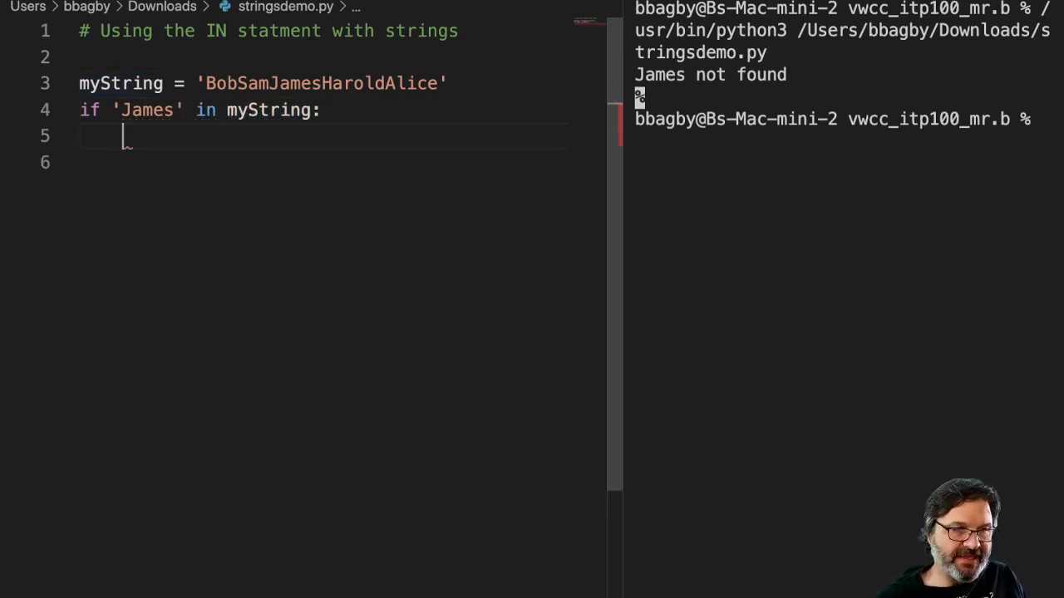
Step: Add an indented print('James found') under the if statement
text(print()
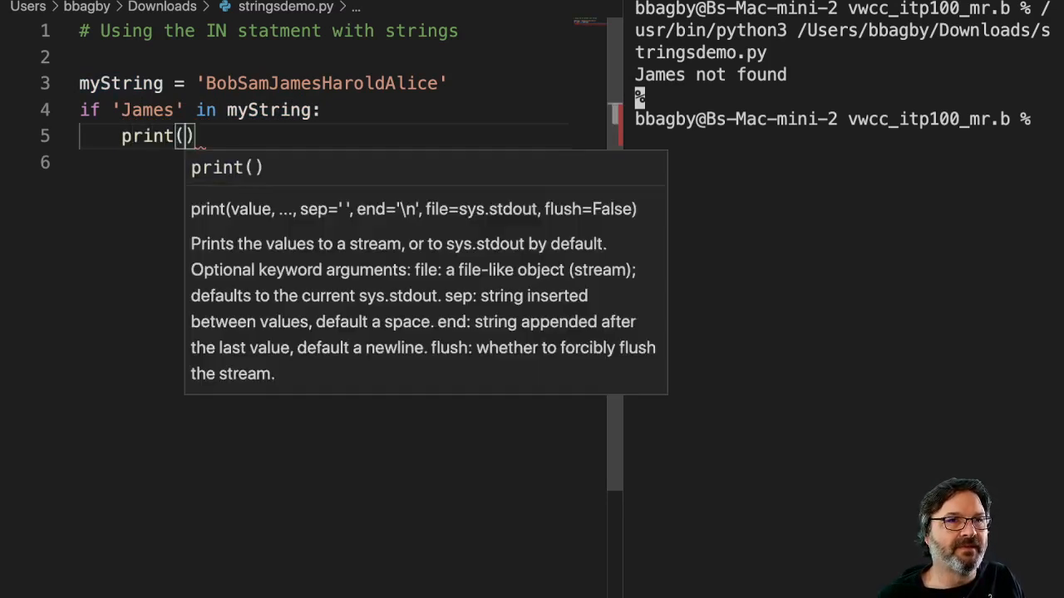
text('')
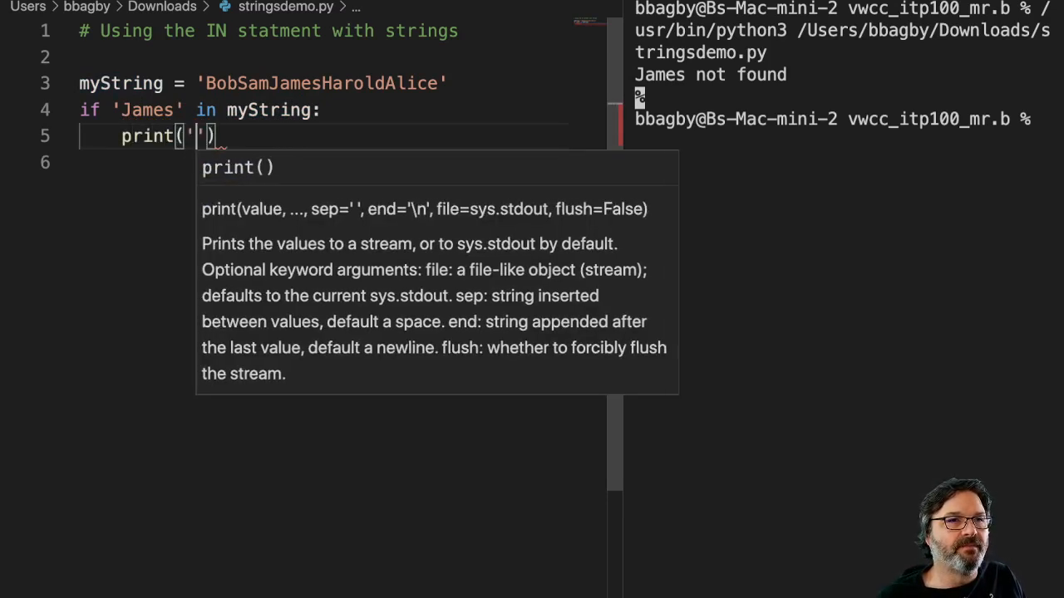
text(James found)
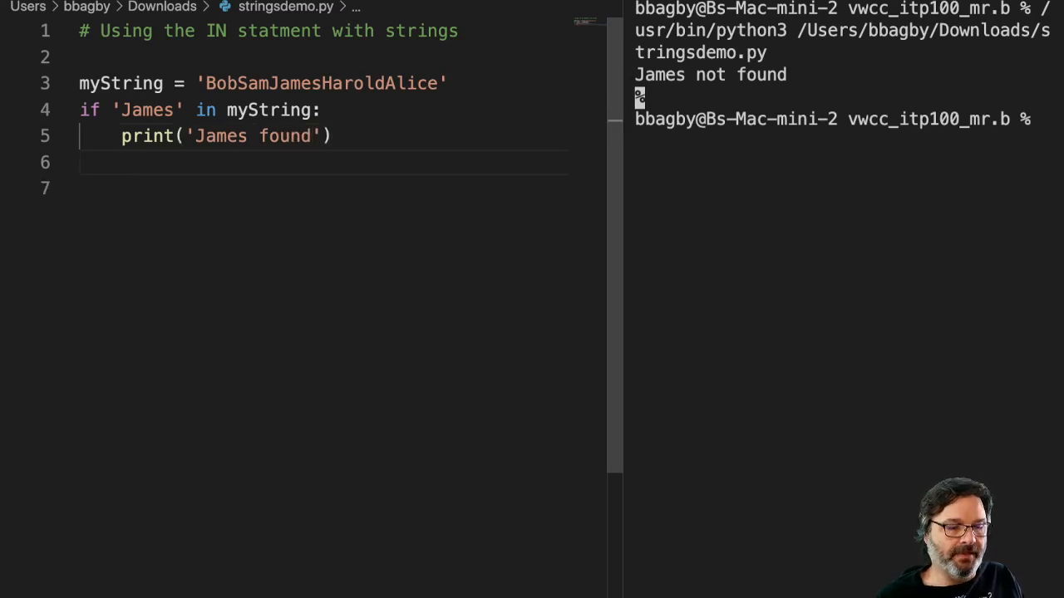
Step: Add an else branch with print('James not found')
text(else)
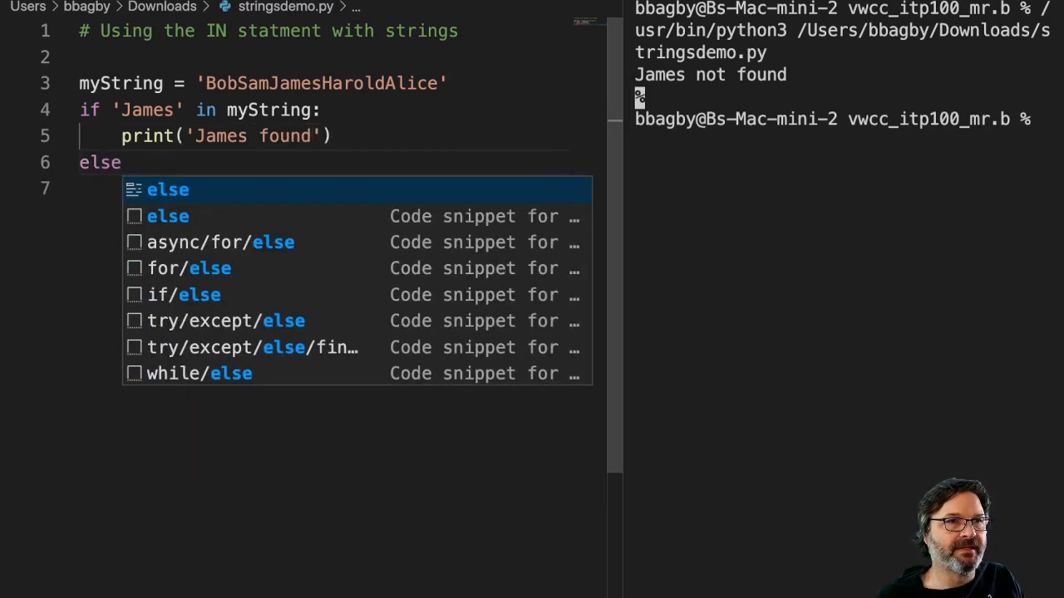
text(print(')
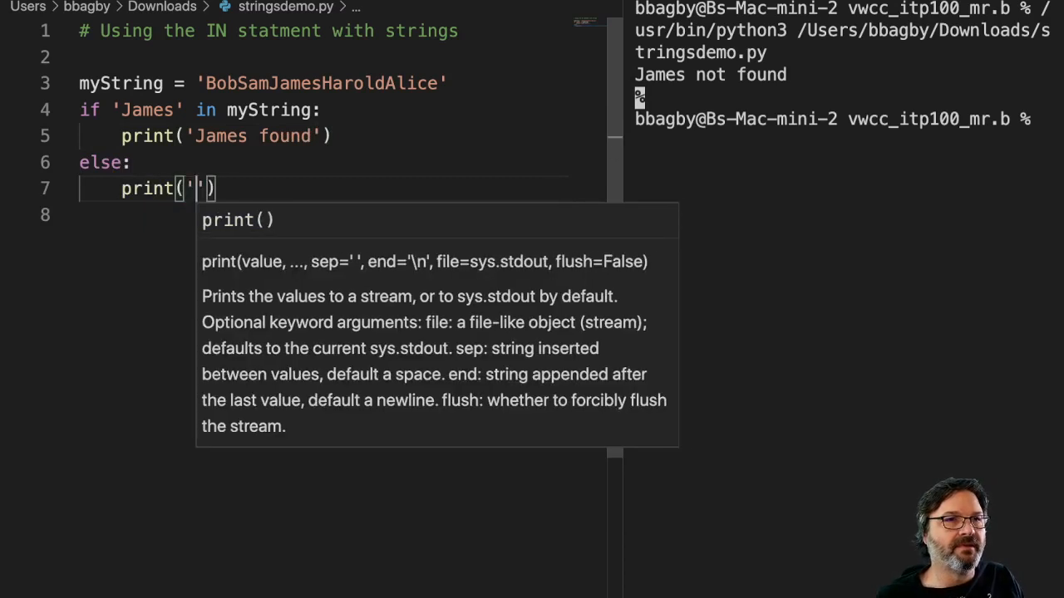
text(James)
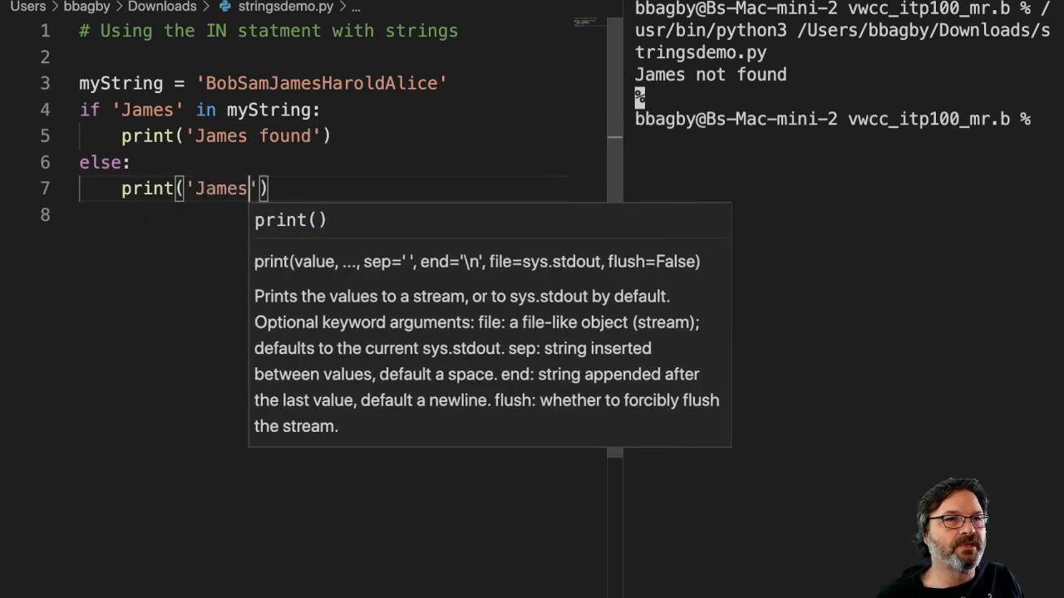
text(not found)
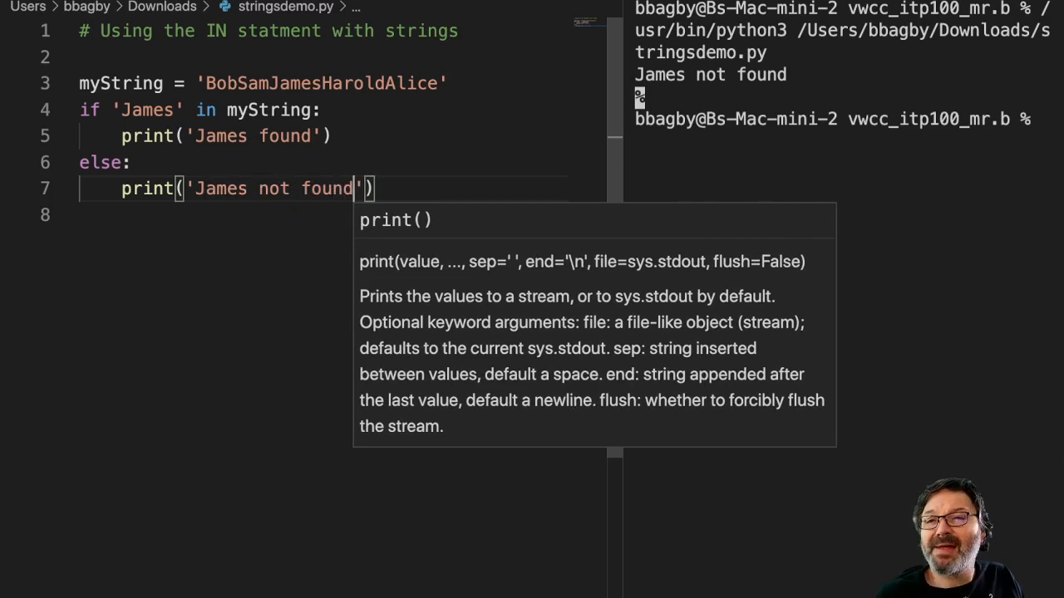